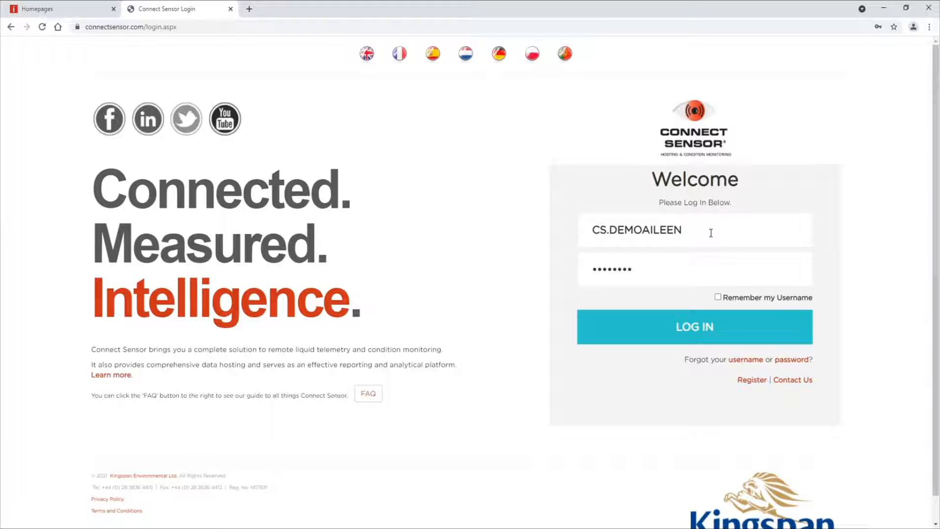
mouse_move(541, 249)
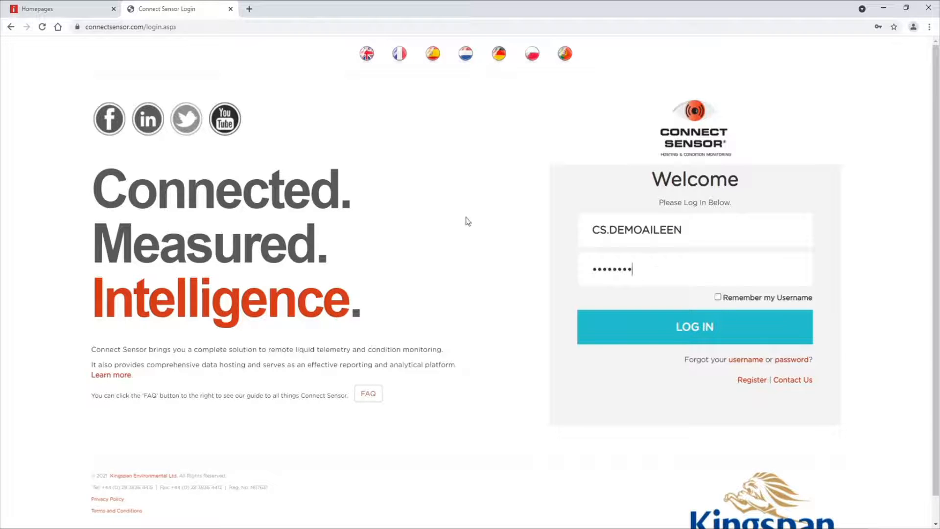
mouse_move(342, 56)
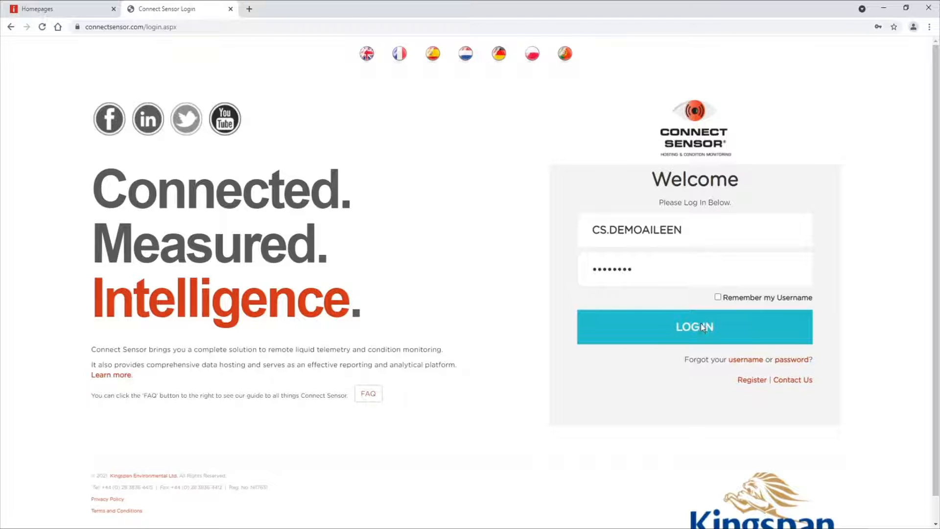
Sign in to the Connect Sensor portal and review the dashboard's Tank Population summary box
left_click(694, 328)
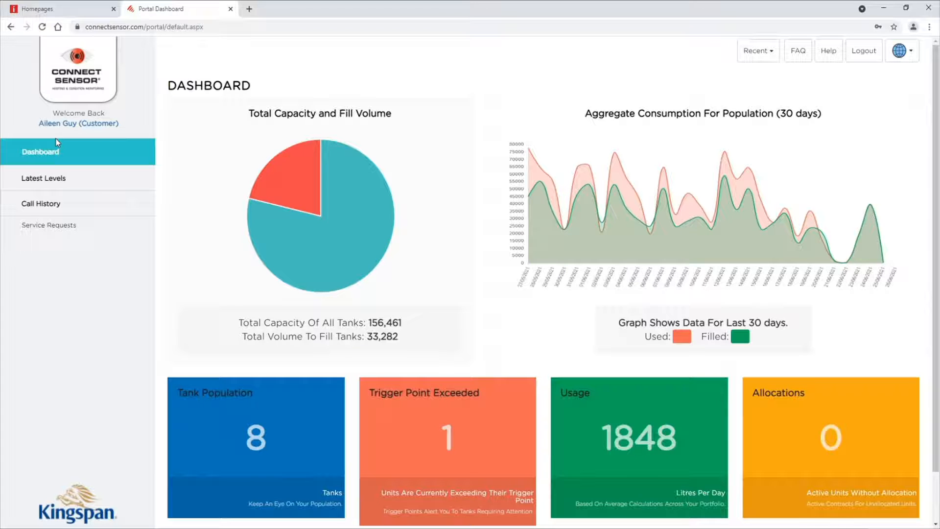
mouse_move(288, 424)
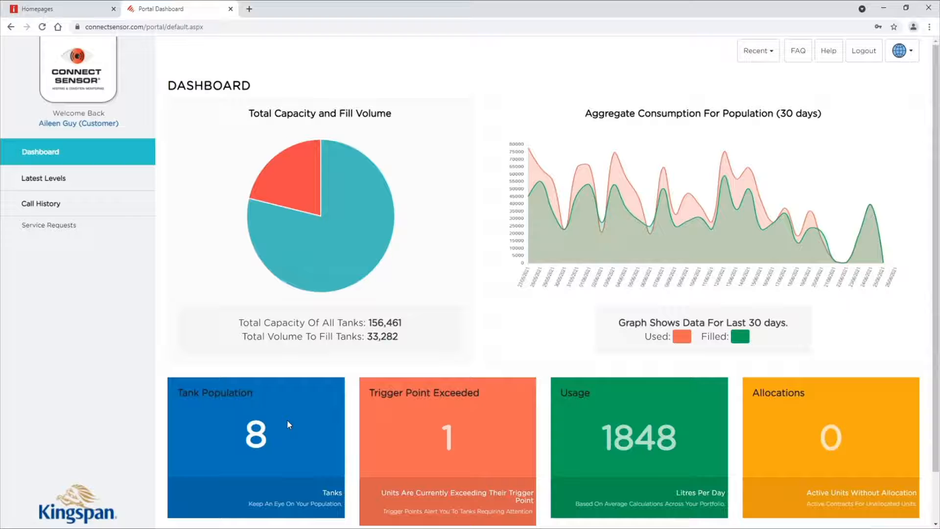
left_click(293, 421)
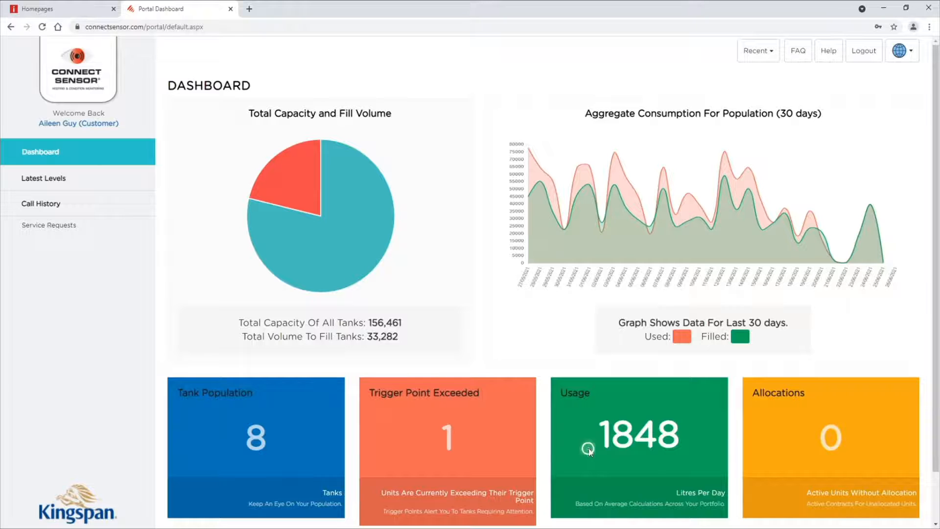
mouse_move(590, 452)
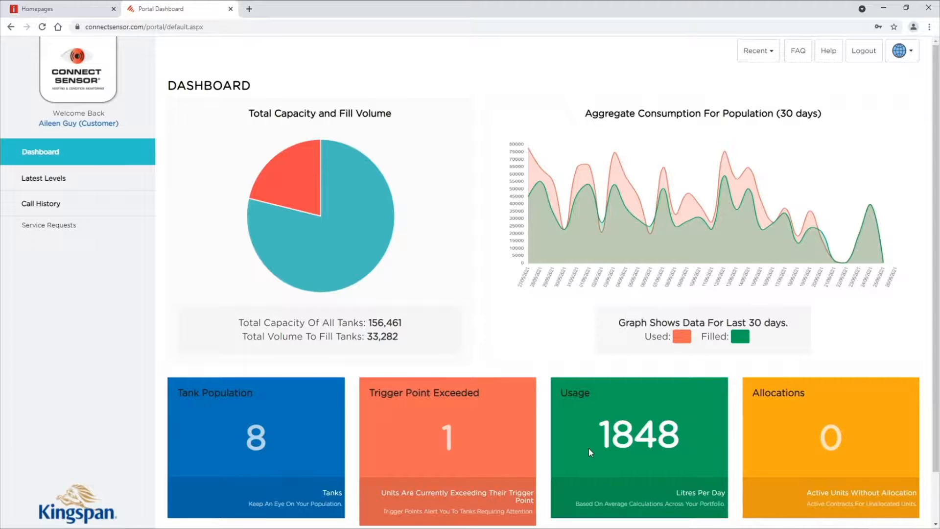
mouse_move(787, 440)
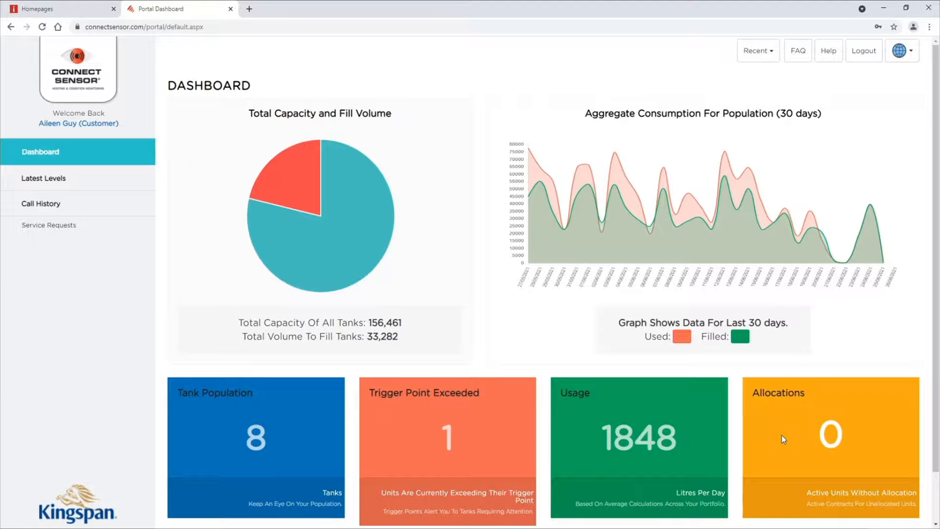
mouse_move(367, 128)
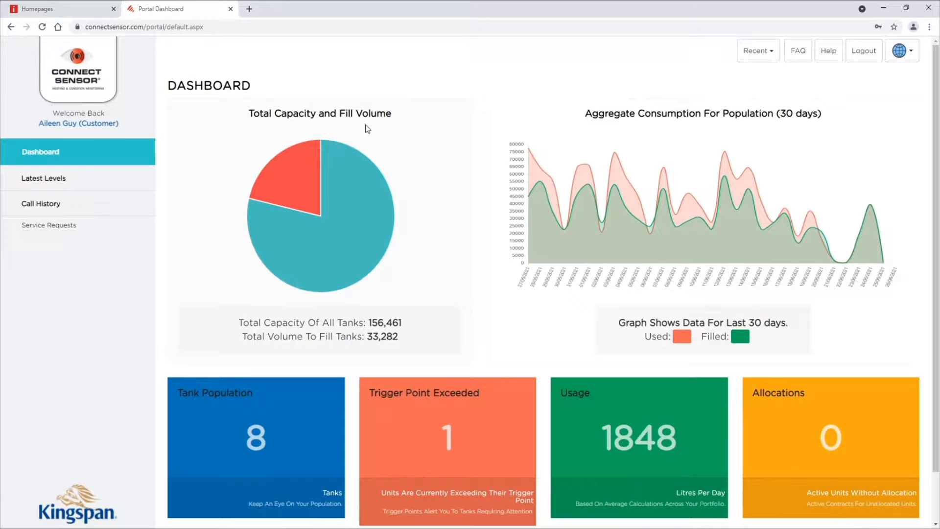
mouse_move(373, 216)
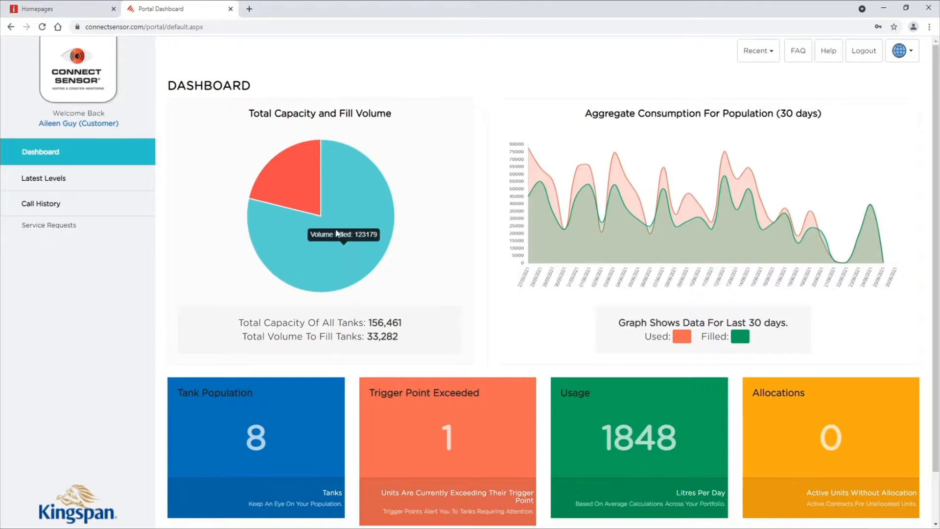
mouse_move(306, 188)
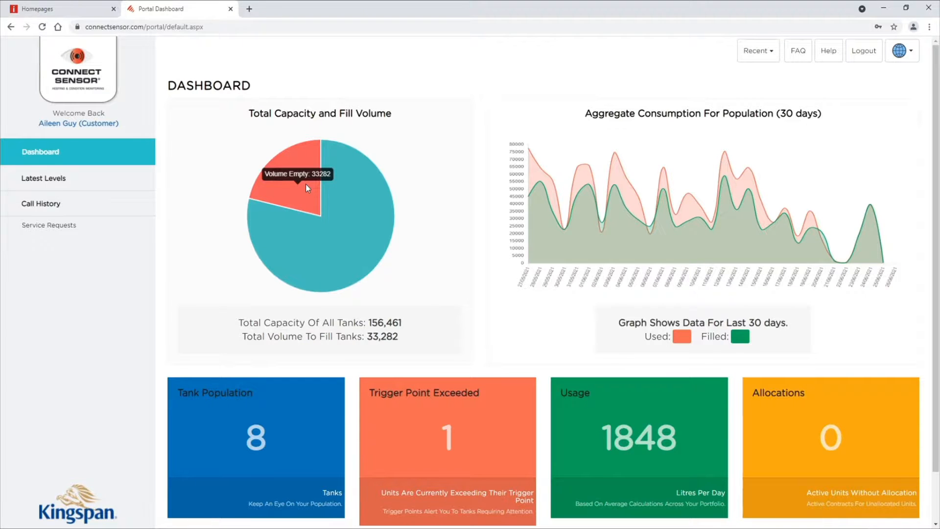
mouse_move(329, 215)
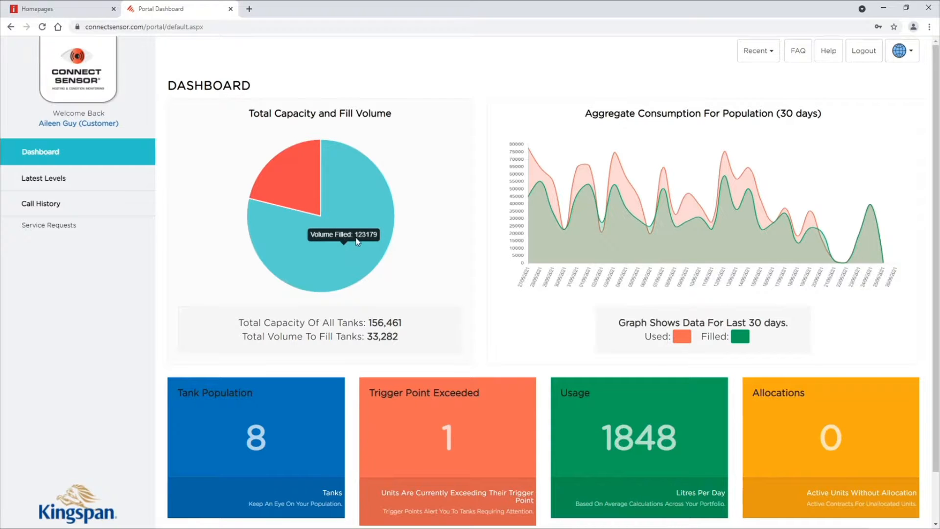
mouse_move(364, 255)
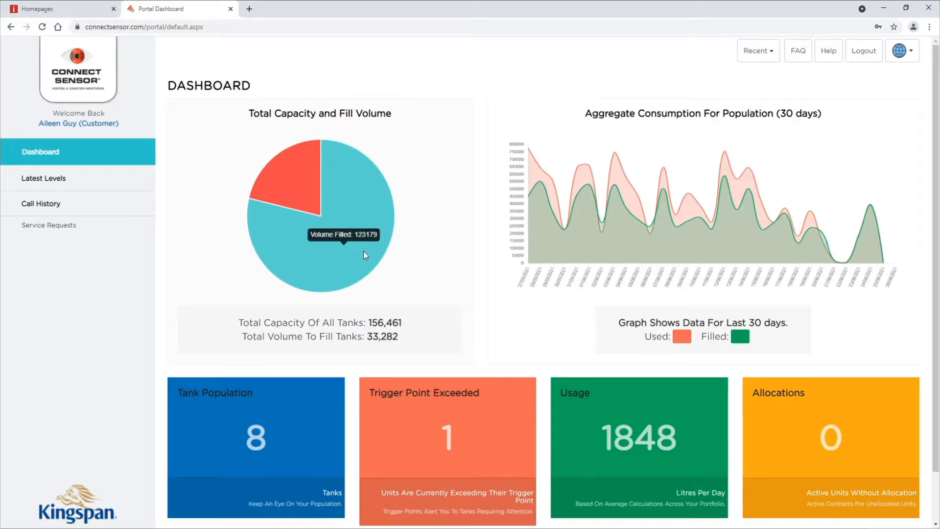